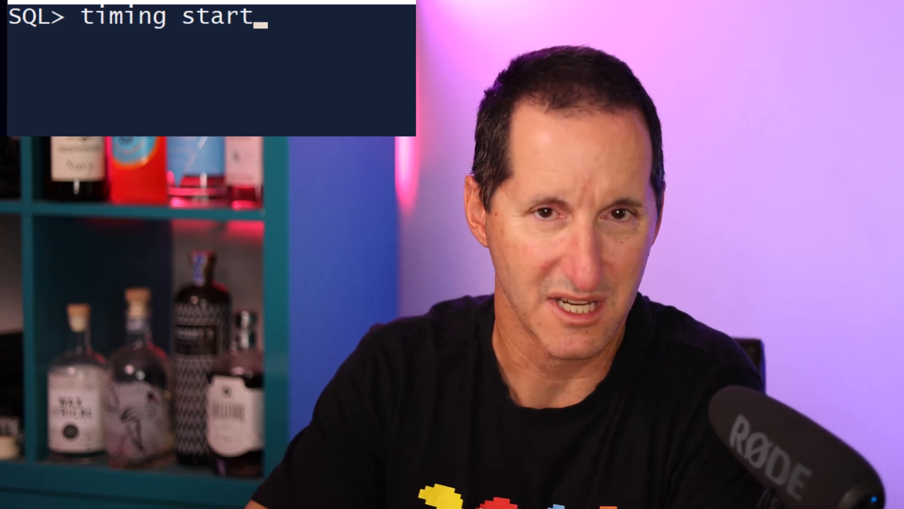
- Start the default timer with 'timing start' before the count(*) query
{"action": "key", "text": "Return"}
{"action": "type", "text": "select count(*"}
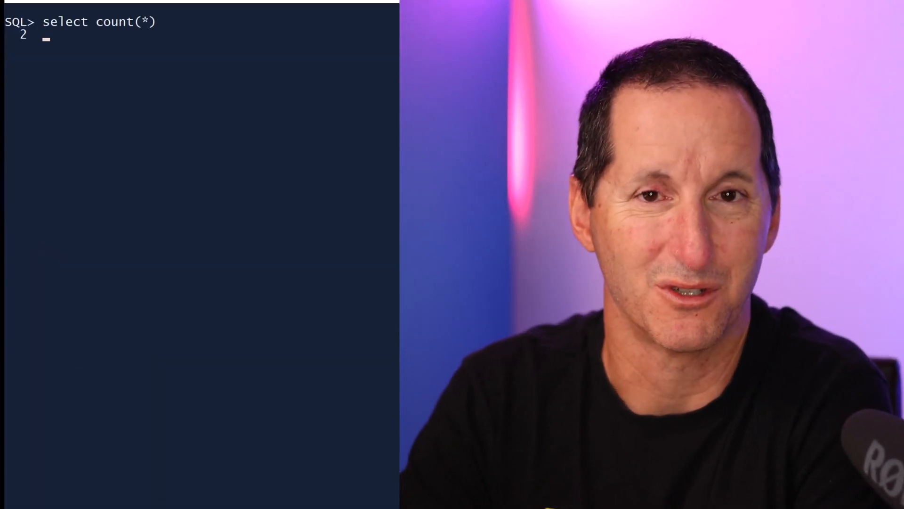
- Complete the cross-join count on user_source, user_source and run it with timing on
{"action": "type", "text": "from user_source, user_source;"}
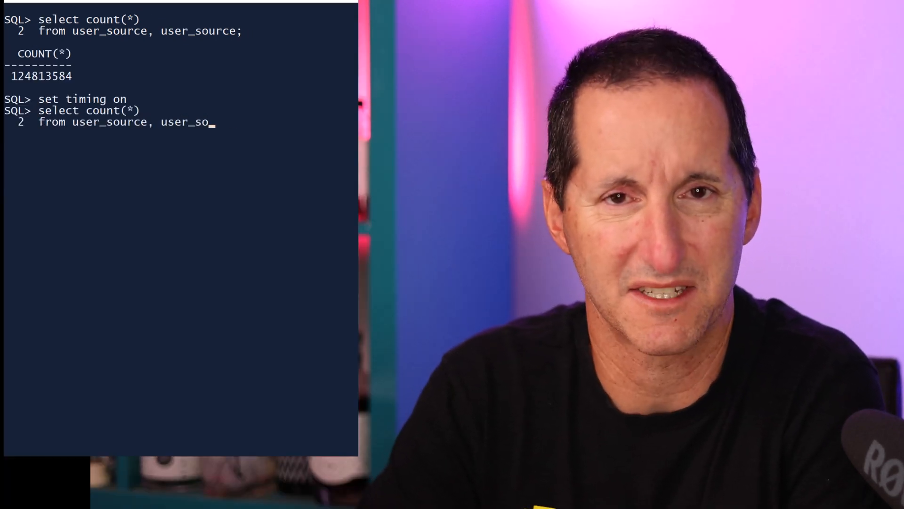
{"action": "key", "text": "Return"}
{"action": "type", "text": "timing start"}
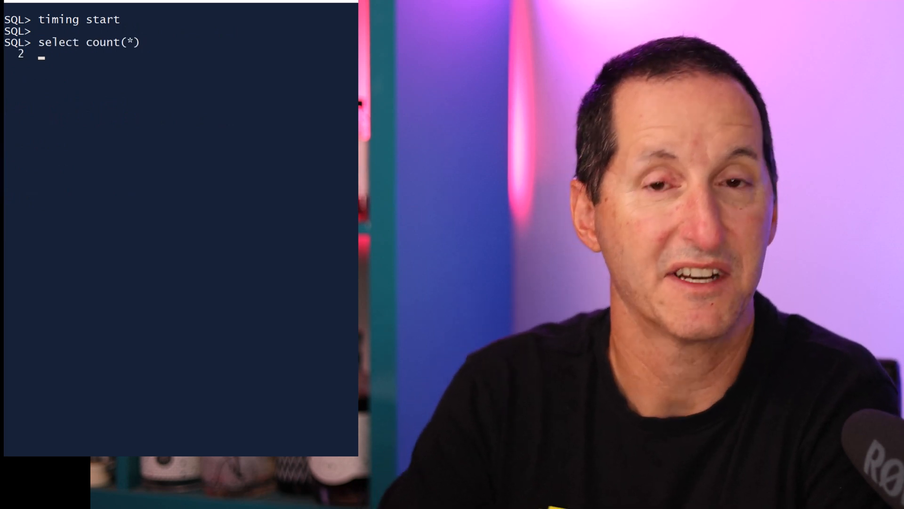
- Rerun the user_source cross-join count and stop the timer, reporting 22.96 seconds
{"action": "type", "text": "from user_source, user_source;"}
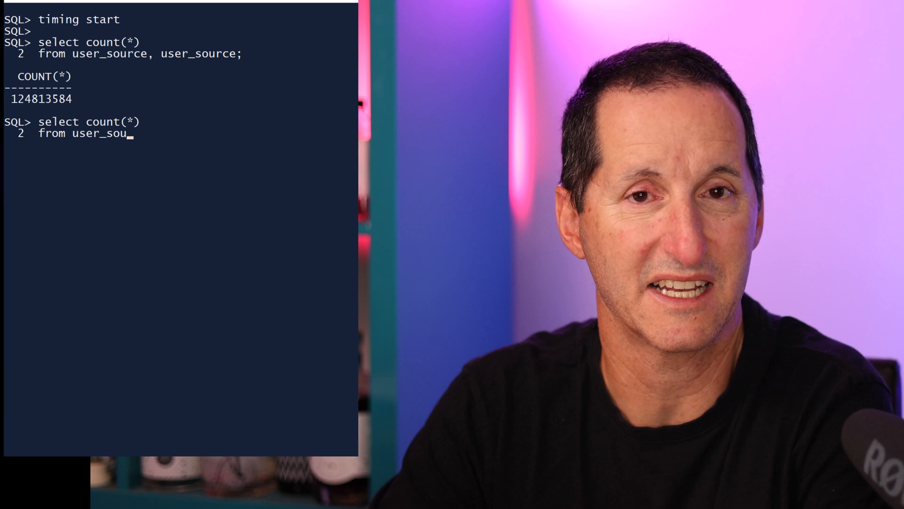
{"action": "type", "text": "rce, user_source;"}
{"action": "type", "text": "timing stop"}
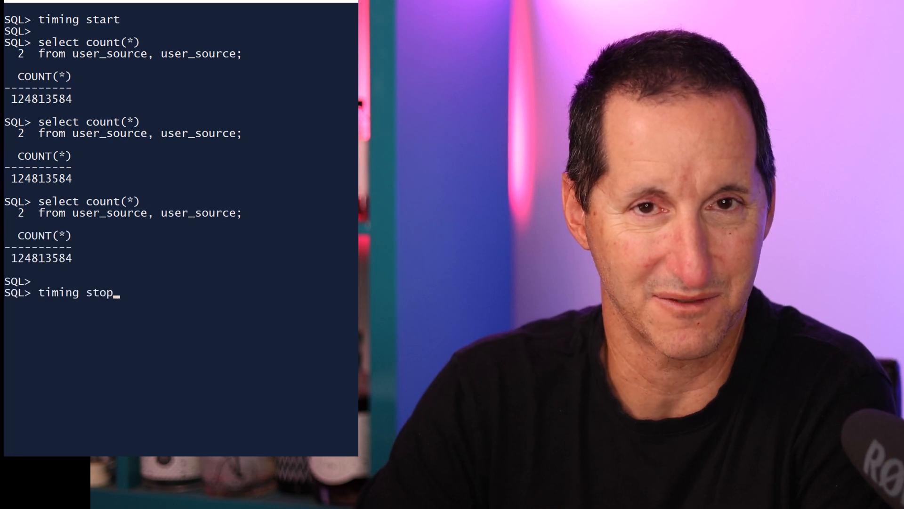
{"action": "key", "text": "Return"}
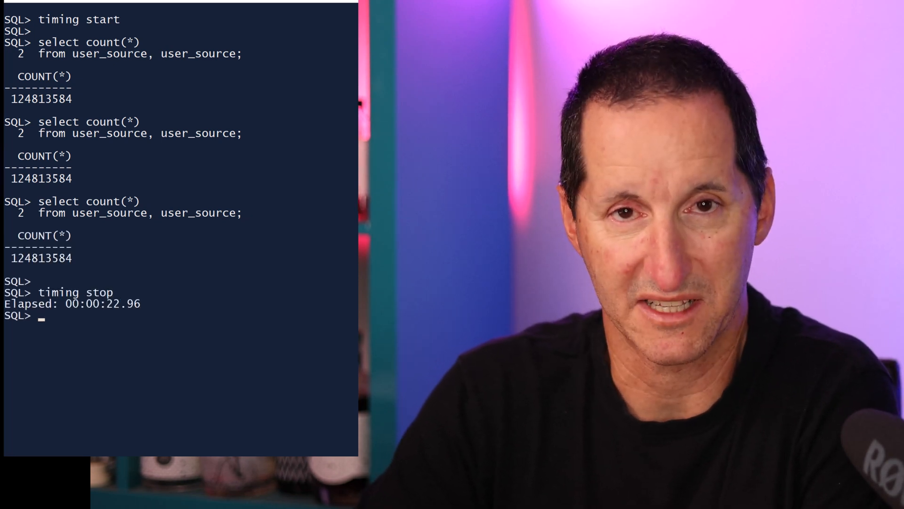
- Start a named timer 'overall' for the next batch of queries
{"action": "type", "text": "timing start overall"}
{"action": "type", "text": "select count(*"}
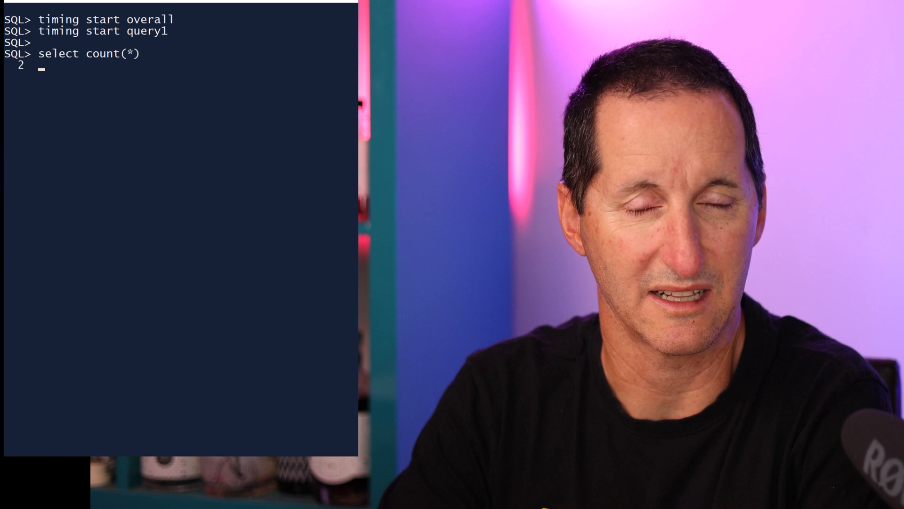
- Run the query1 cross-join count (9.28 s) and two further user_source count queries
{"action": "type", "text": "from user_source, user_source;"}
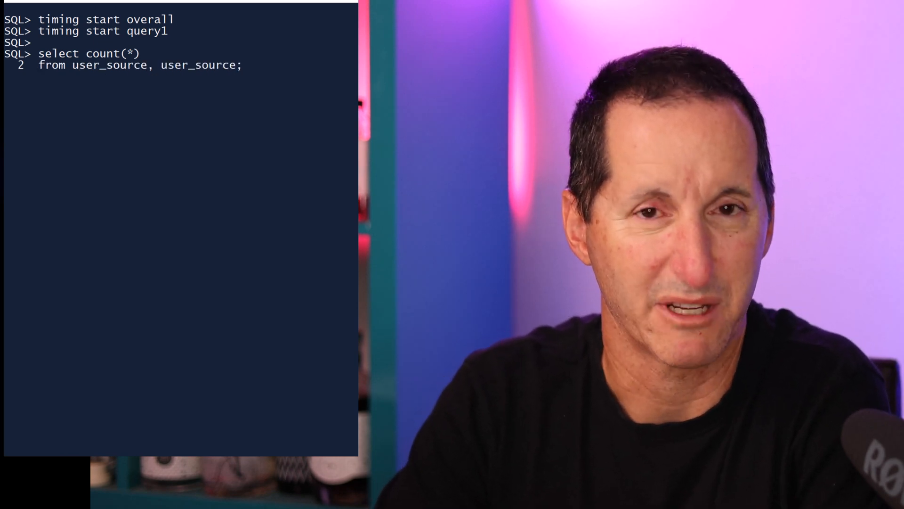
{"action": "key", "text": "Return"}
{"action": "type", "text": "from user_so"}
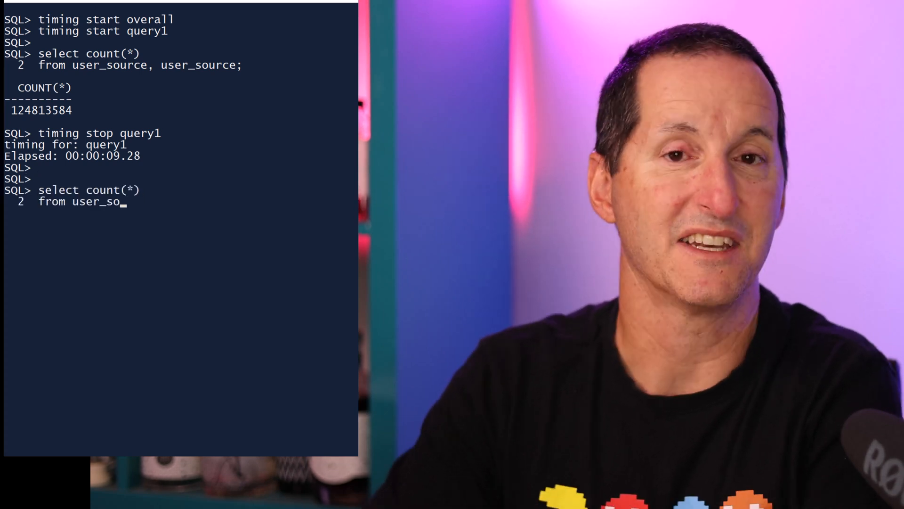
{"action": "type", "text": "urce, user_source;"}
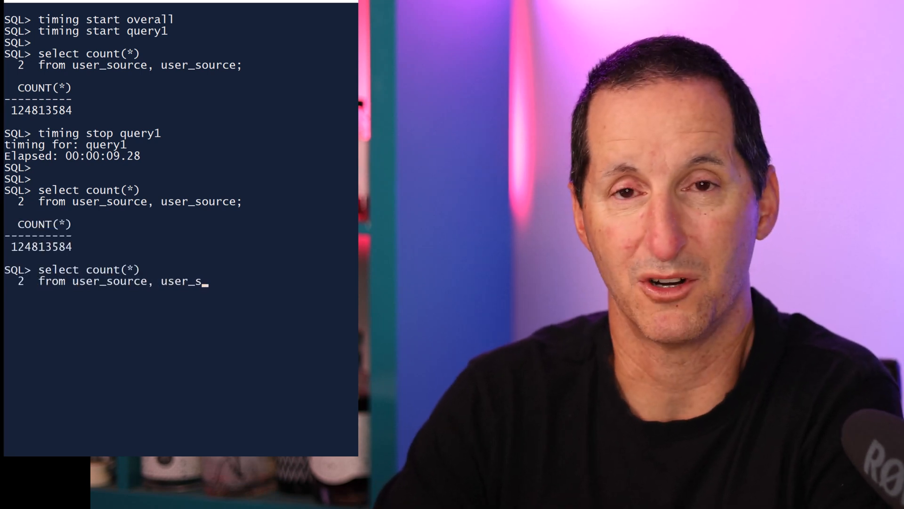
{"action": "type", "text": "ource;"}
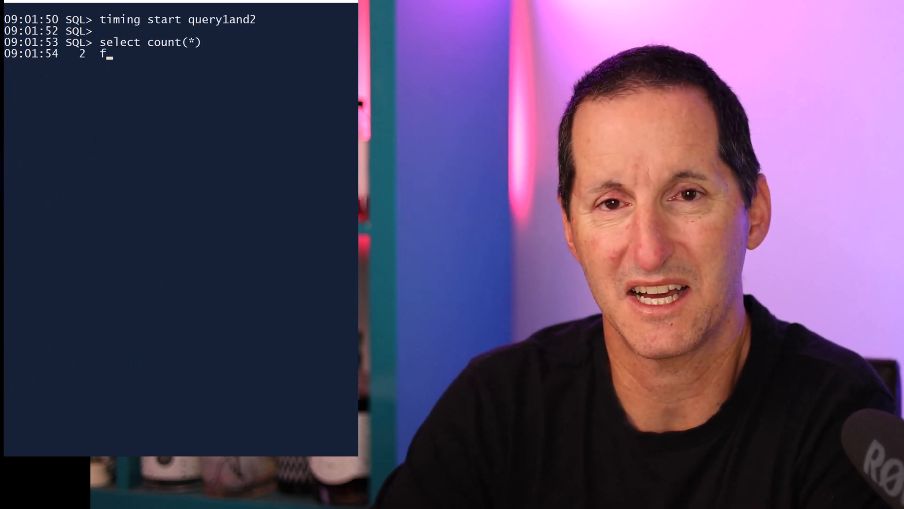
- Run another user_source cross-join count and begin the next timing command
{"action": "type", "text": "rom user_source, user_source;"}
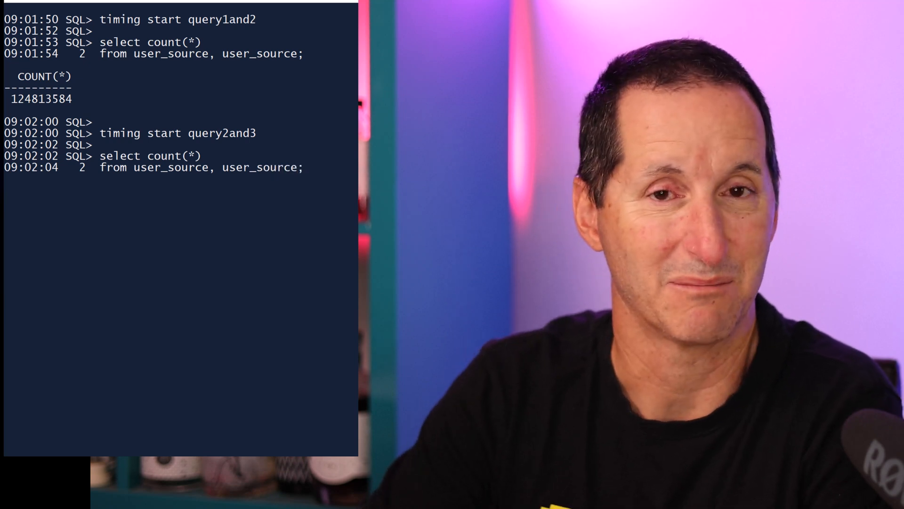
{"action": "type", "text": "timin"}
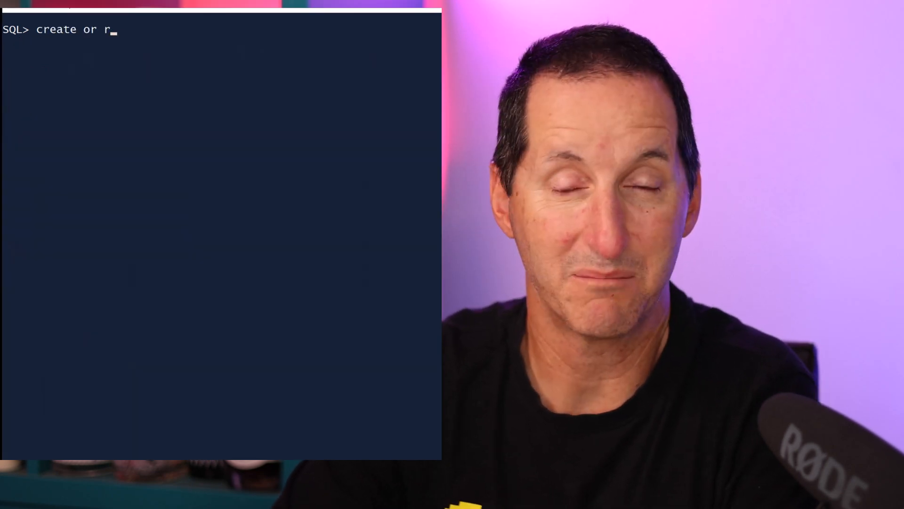
- Declare package body timing with timer_list table of timestamp indexed by varchar2(128) and l_timers
{"action": "type", "text": "eplace"}
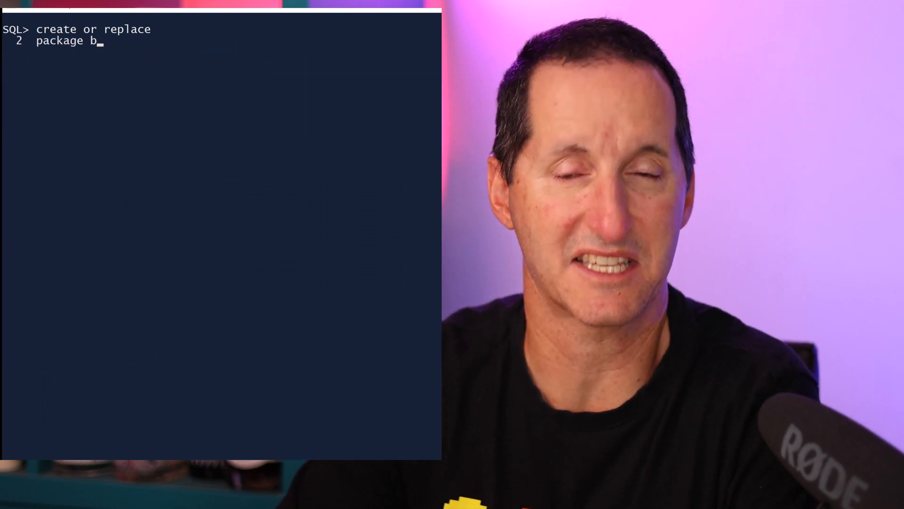
{"action": "type", "text": "ody timing is"}
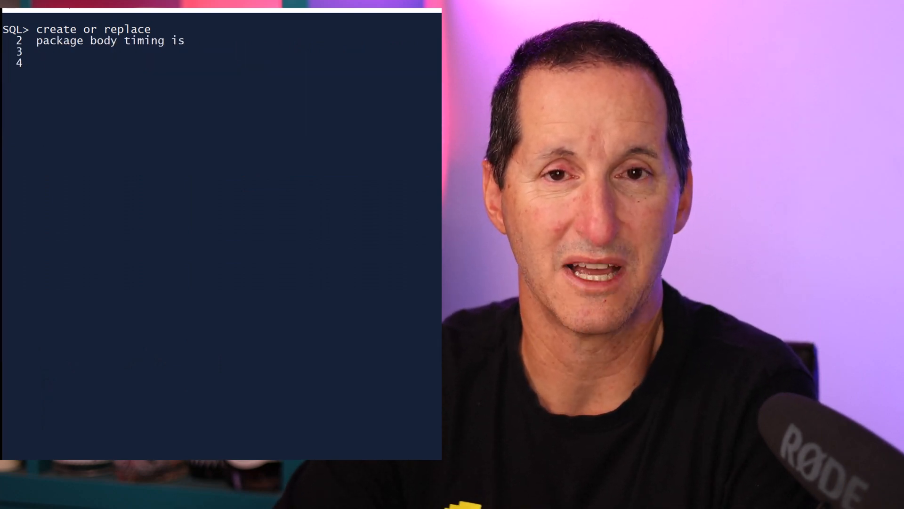
{"action": "type", "text": "type timer_list is table of tim"}
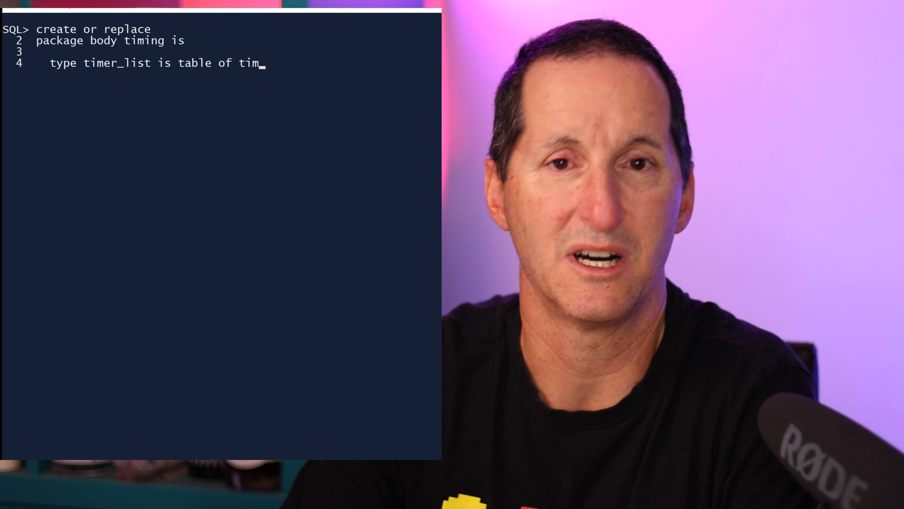
{"action": "type", "text": "estamp"}
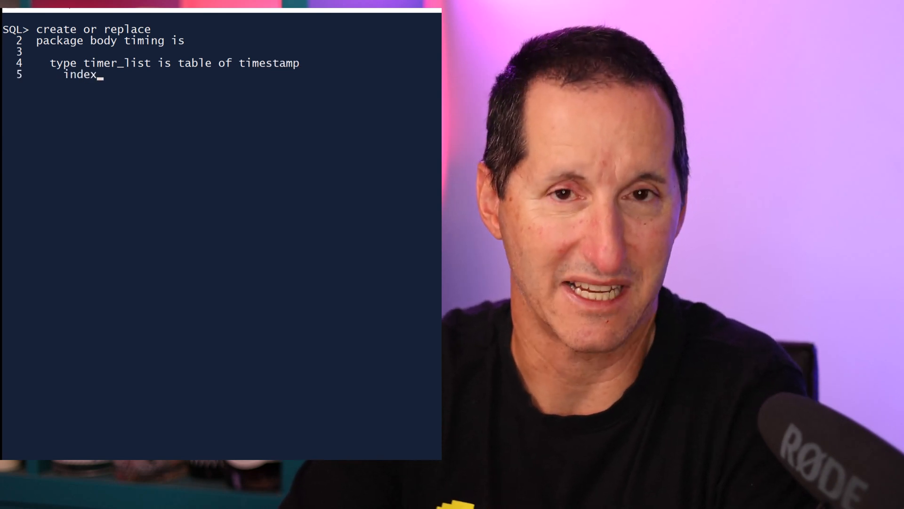
{"action": "type", "text": "by varchar2(128);"}
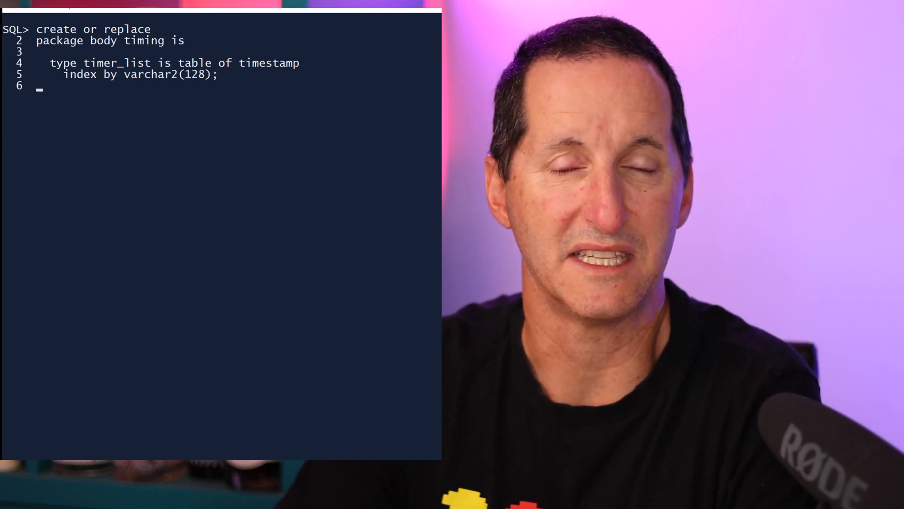
{"action": "type", "text": "l_timers timer_list;"}
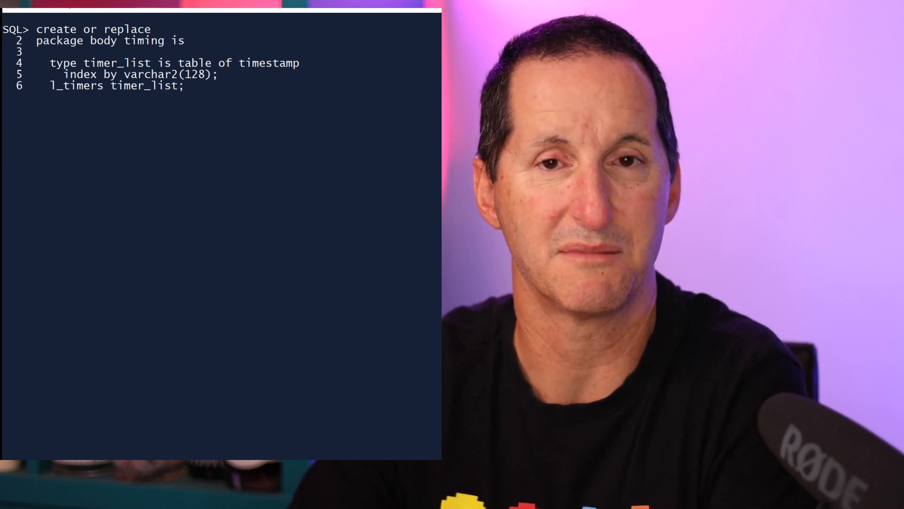
{"action": "key", "text": "Return"}
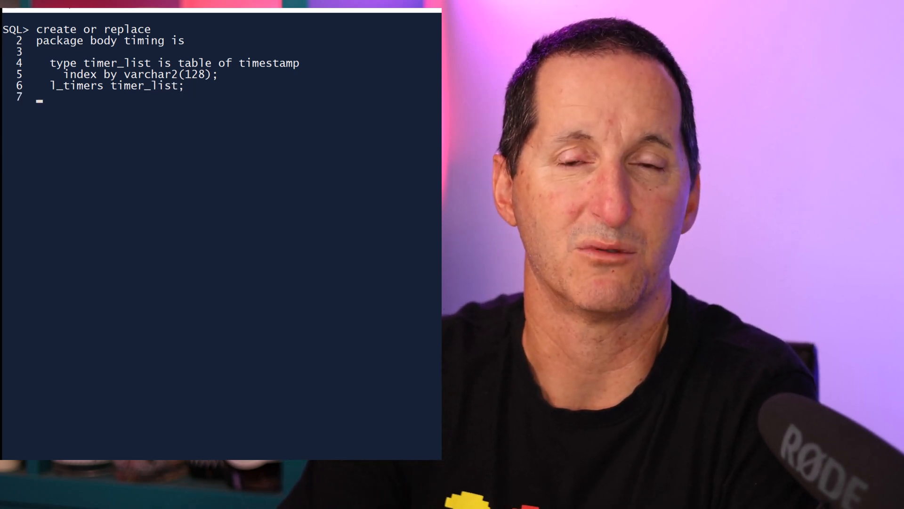
- Add the tstart routine using localtimestamp and begin tstop(p_name default '$DEFAULT$')
{"action": "type", "text": "procedure tstart(p_name varchar2 default '$DEFAULT$') is"}
{"action": "type", "text": "l_timers(p_name) :="}
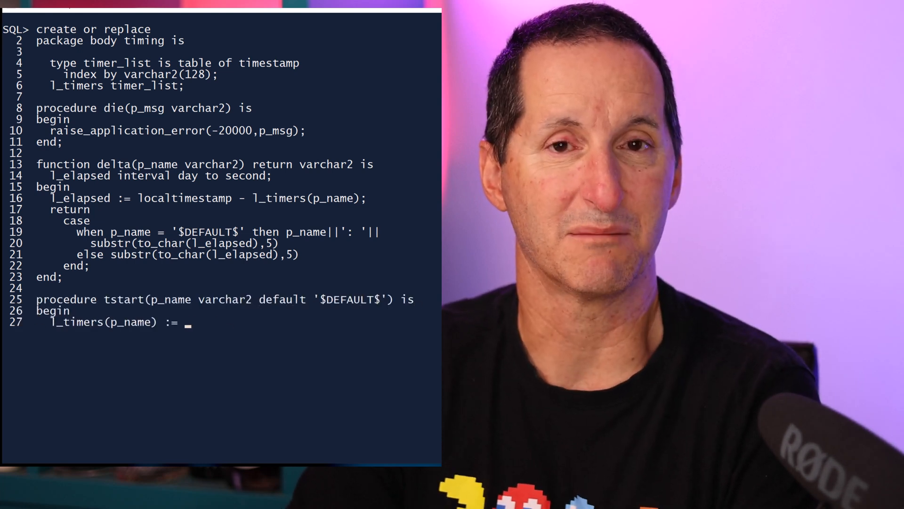
{"action": "type", "text": "localtimestamp;"}
{"action": "type", "text": "end;"}
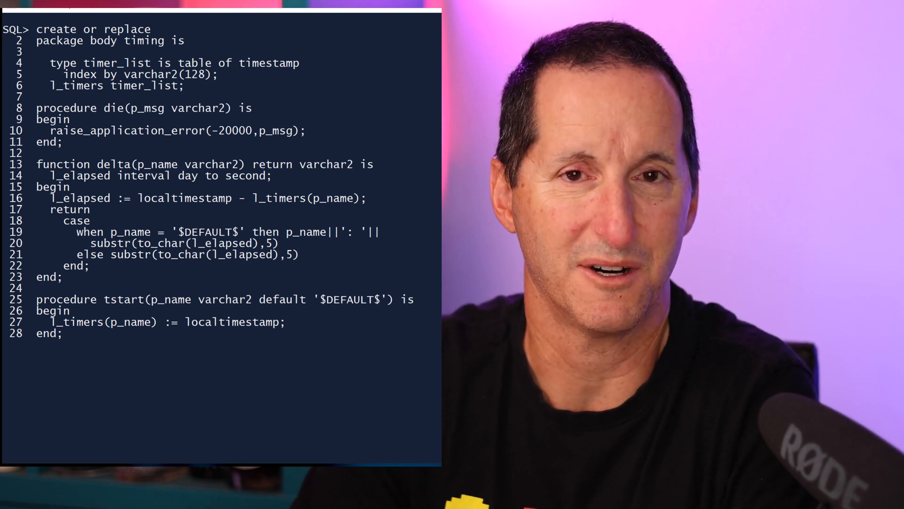
{"action": "type", "text": "procedure tstop(p_name varchar2 default '$DEFAULT$') is"}
{"action": "type", "text": "procedure tshow(p_name varchar2 default '$DEFA"}
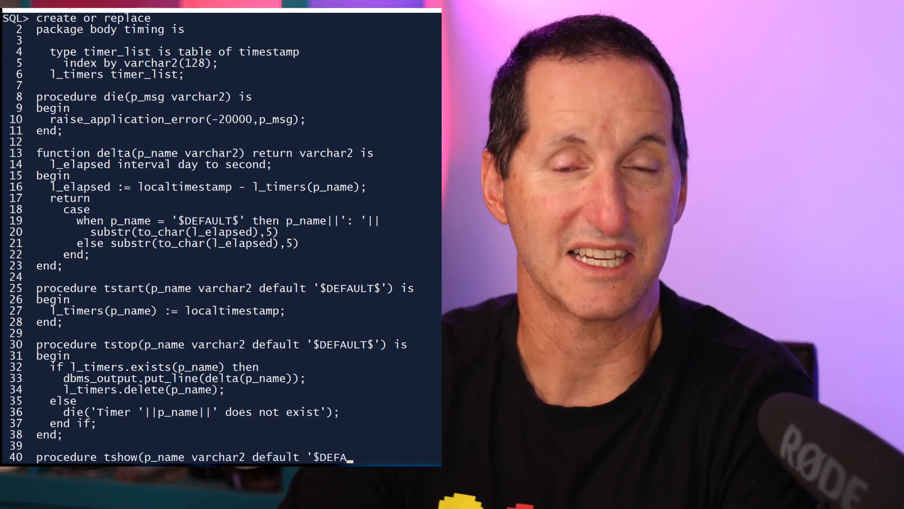
{"action": "scroll", "scroll_direction": "down", "scroll_amount": 3}
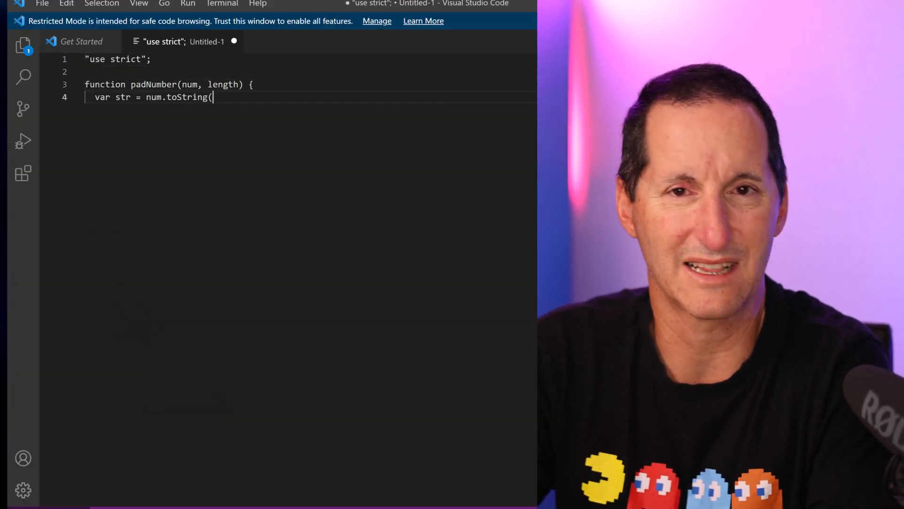
- Write the start branch creating a new Date timer and writing 'New timer created' with its key
{"action": "type", "text": ");"}
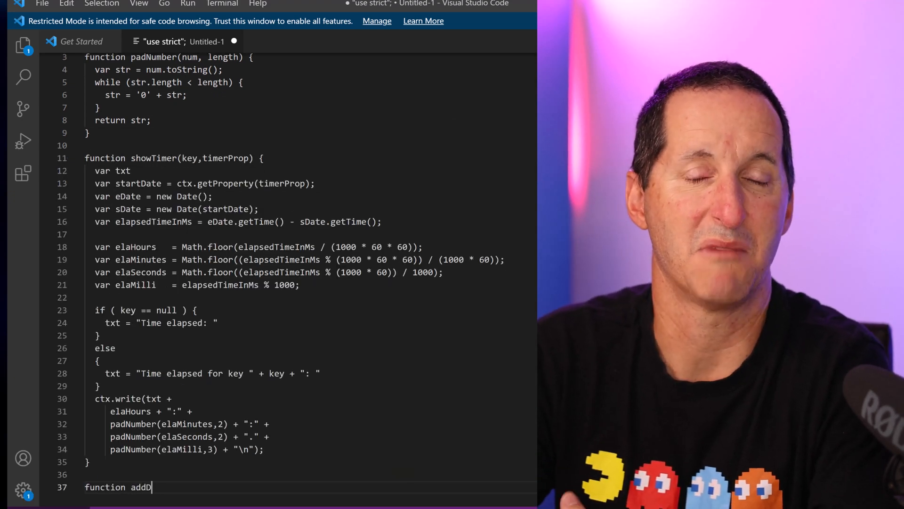
{"action": "type", "text": "ateOrElapsedTime(action, key, timerProp) {"}
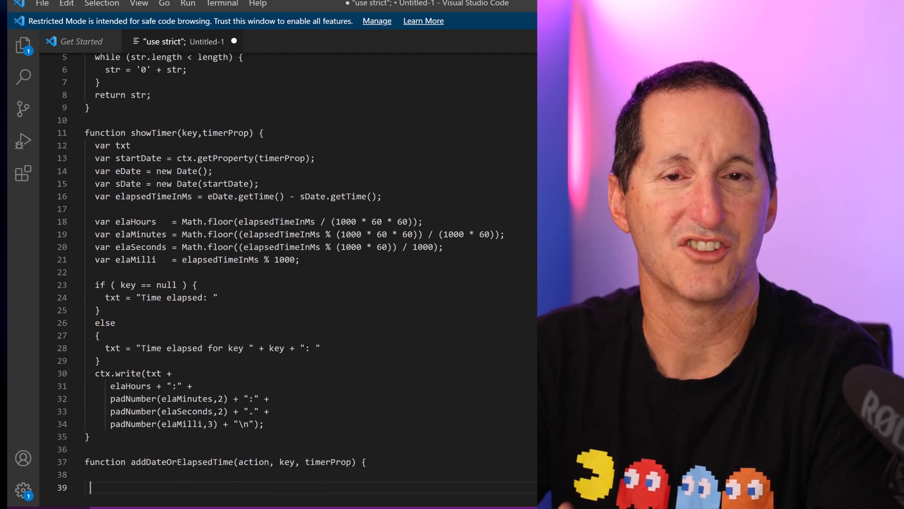
{"action": "type", "text": "if (action === \"start\") {"}
{"action": "type", "text": "var currentDat"}
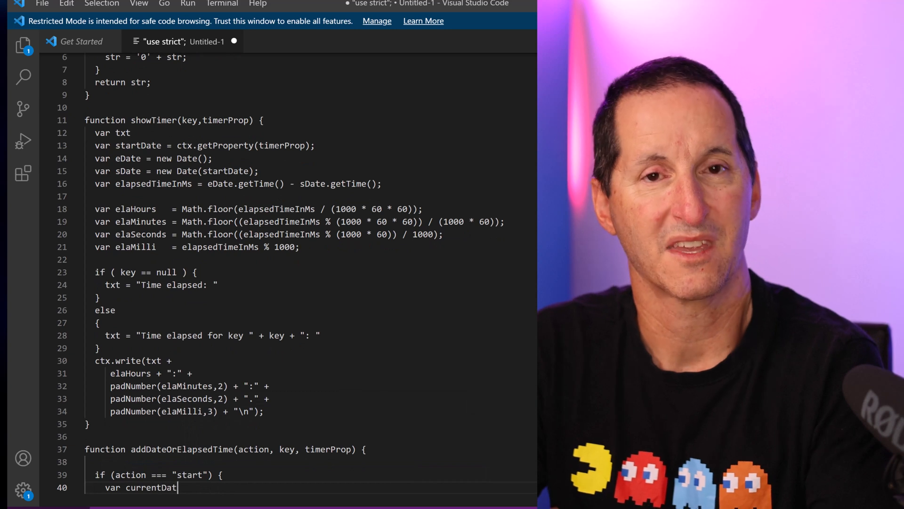
{"action": "type", "text": "= new Date();"}
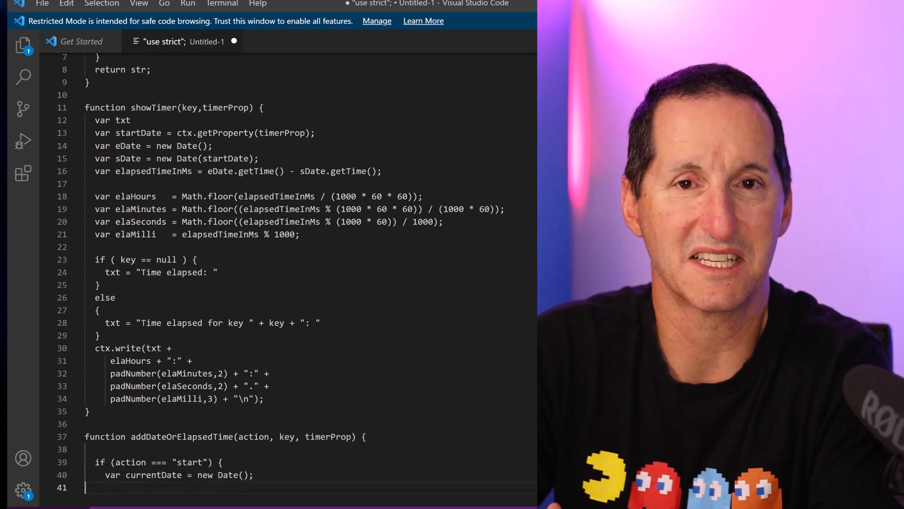
{"action": "type", "text": "ctx.write(\"New timer created\");"}
{"action": "type", "text": "if ("}
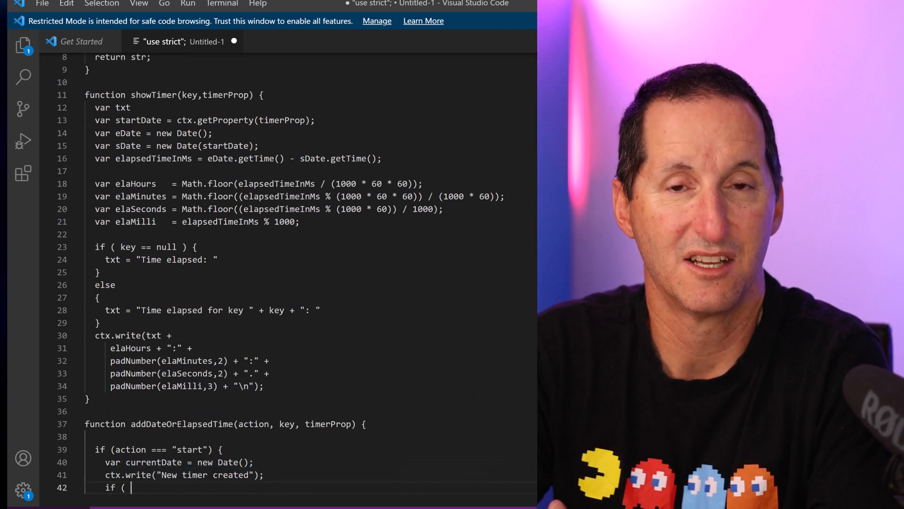
{"action": "type", "text": "key !== null ) {  ctx.write(\","}
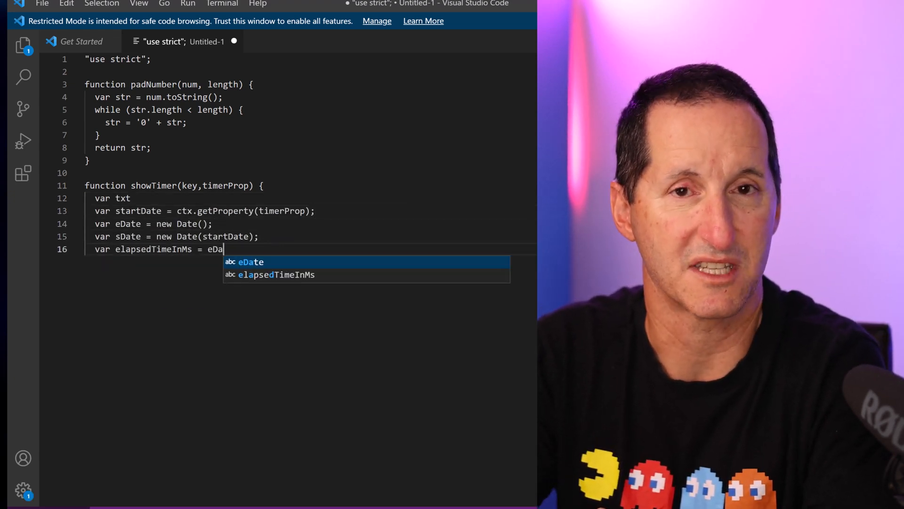
- Compute elapsedTimeInMs from the dates and derive elaMinutes and elaSeconds with Math.floor
{"action": "type", "text": "Date.getTime() - sDate.getTime();"}
{"action": "type", "text": "var elaMinutes = Math.floor((e"}
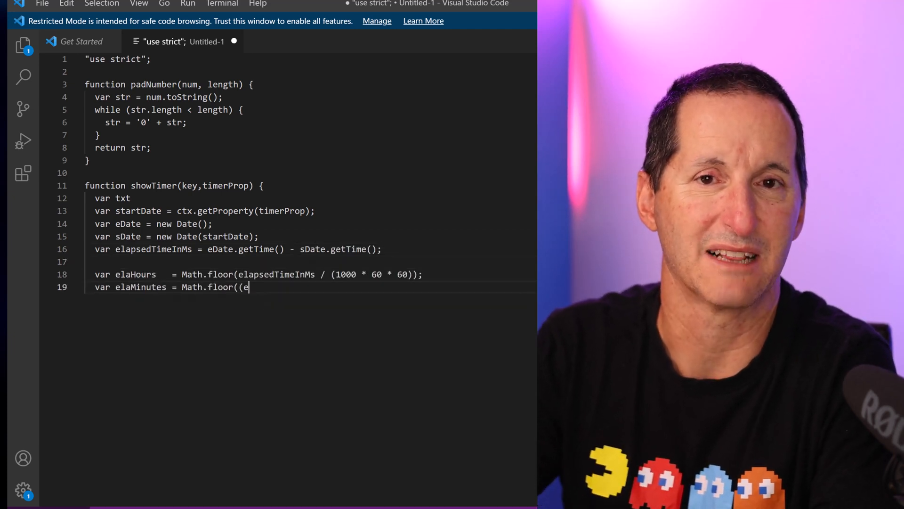
{"action": "type", "text": "lapsedTimeInMs % (1000 * 60 * 60)) / (1000 * 60));"}
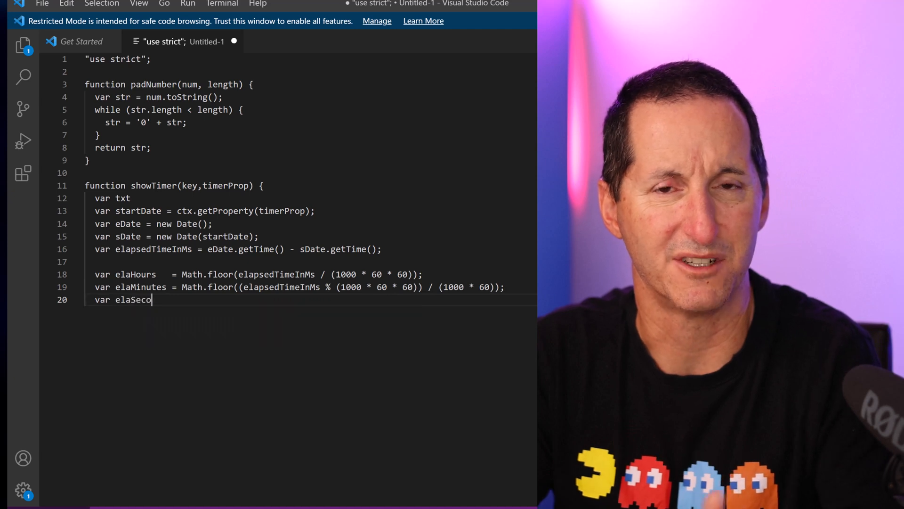
{"action": "type", "text": "nds = Math.floor((elapsedTimeInMs % (1000 * 60)) / 1000);"}
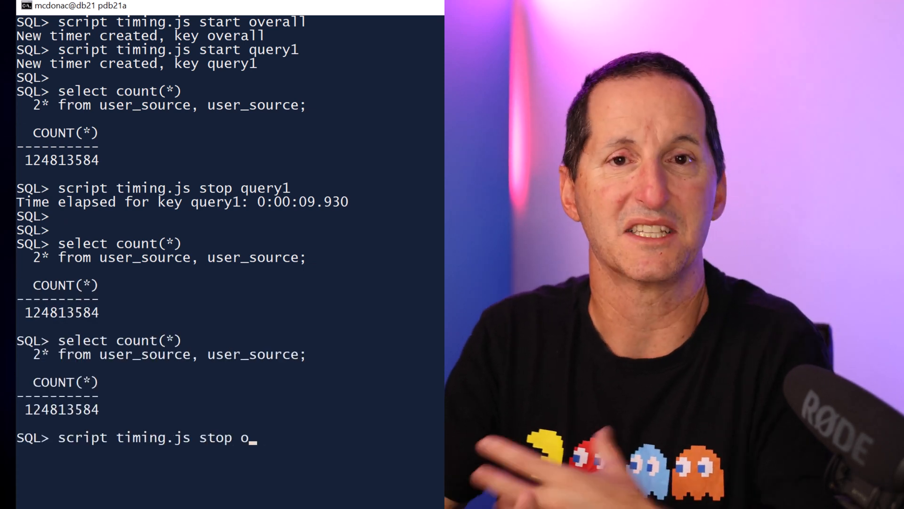
- Stop the overall timer via timing.js, reporting 0:00:29.462 elapsed
{"action": "key", "text": "Return"}
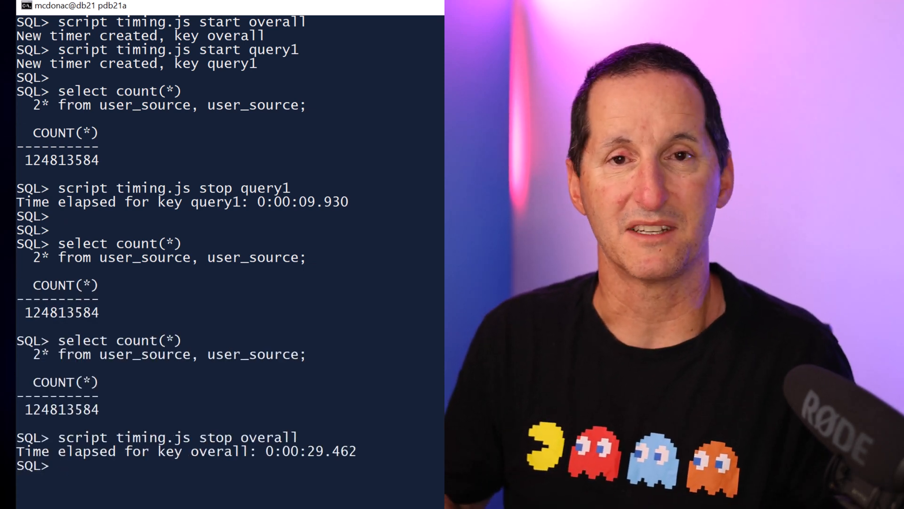